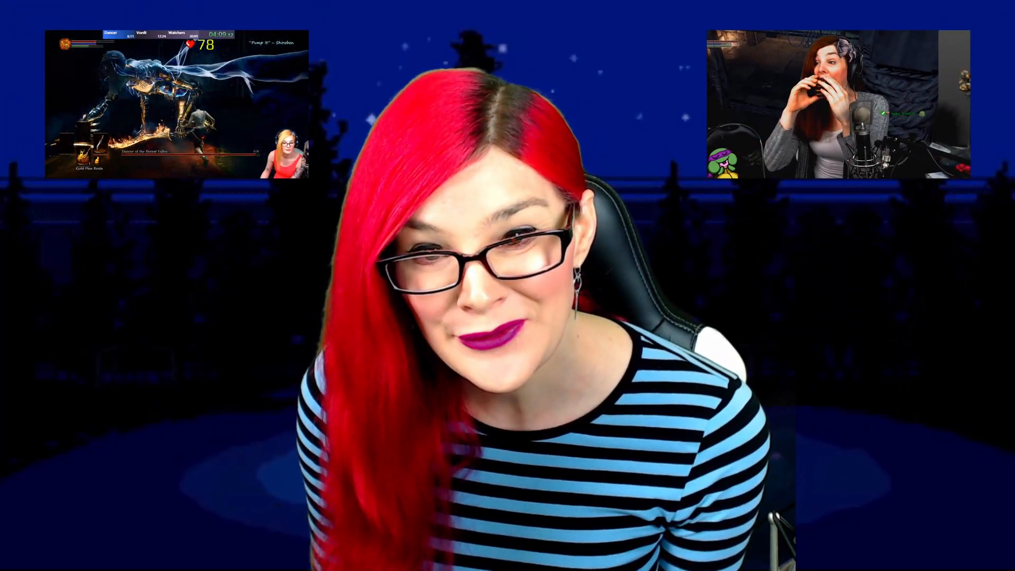
Switch Output to Advanced mode with Twitch VOD Track on audio track 2 and apply.
click(618, 56)
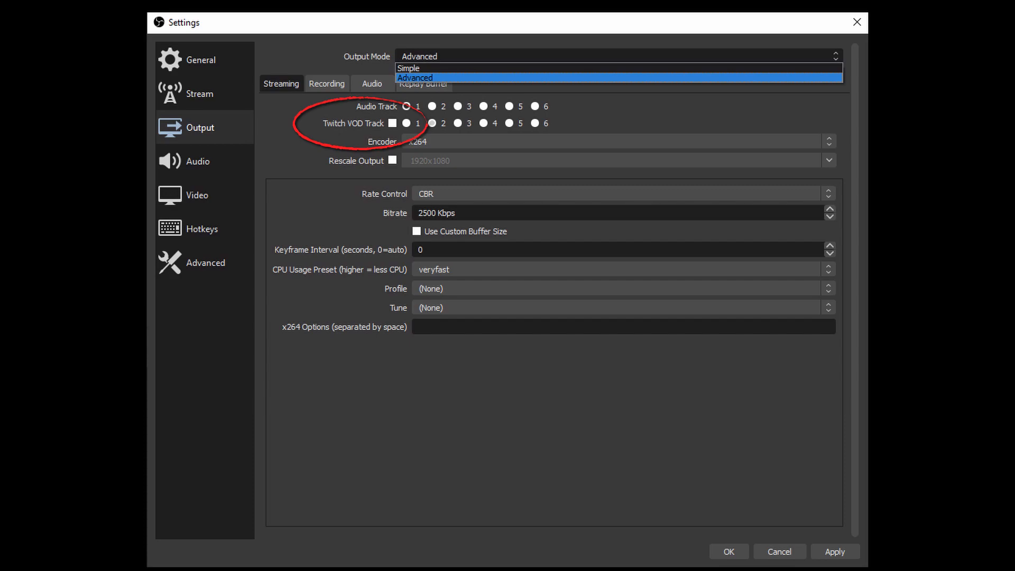
click(392, 122)
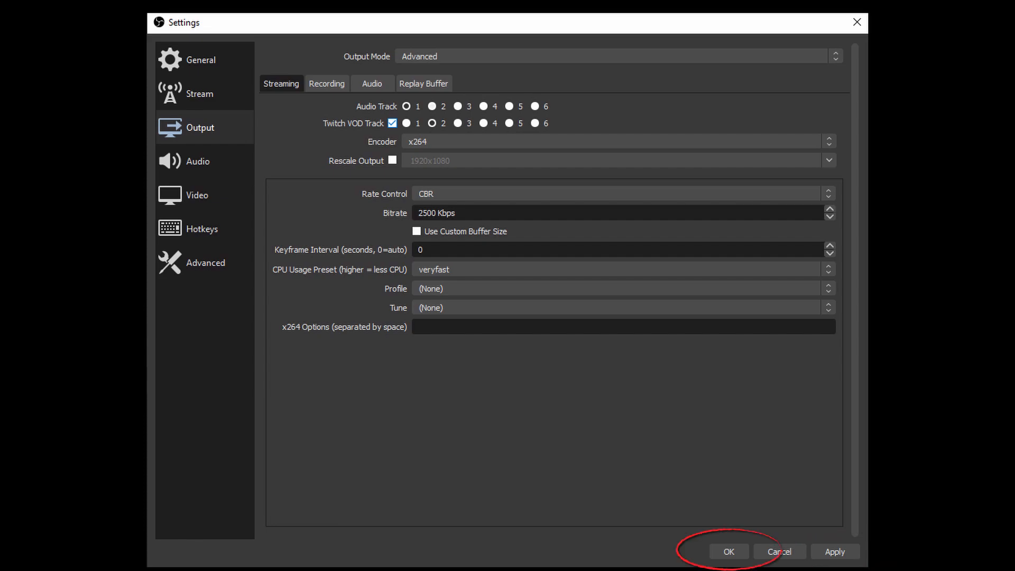
click(727, 552)
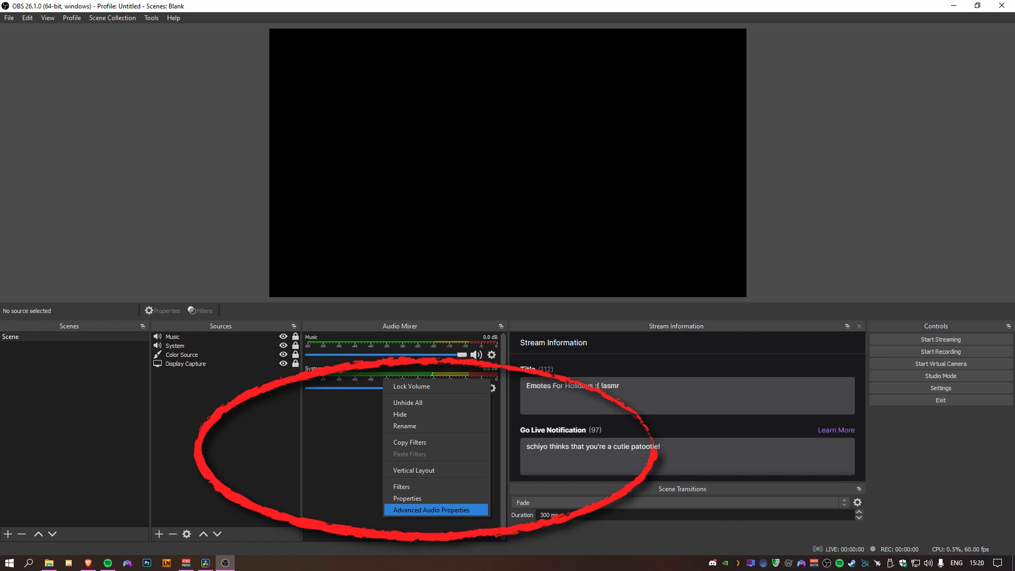
Show Advanced Audio Properties from the Audio Mixer gear menu.
click(431, 510)
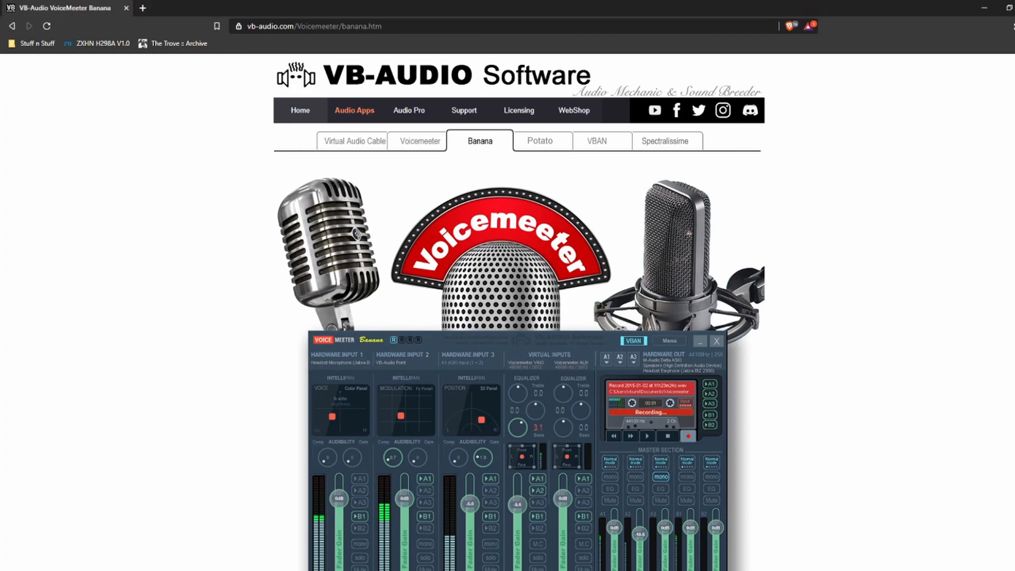
Download the Voicemeeter 2.0.5.4 EXE installer from the Banana product page.
scroll(down, 3)
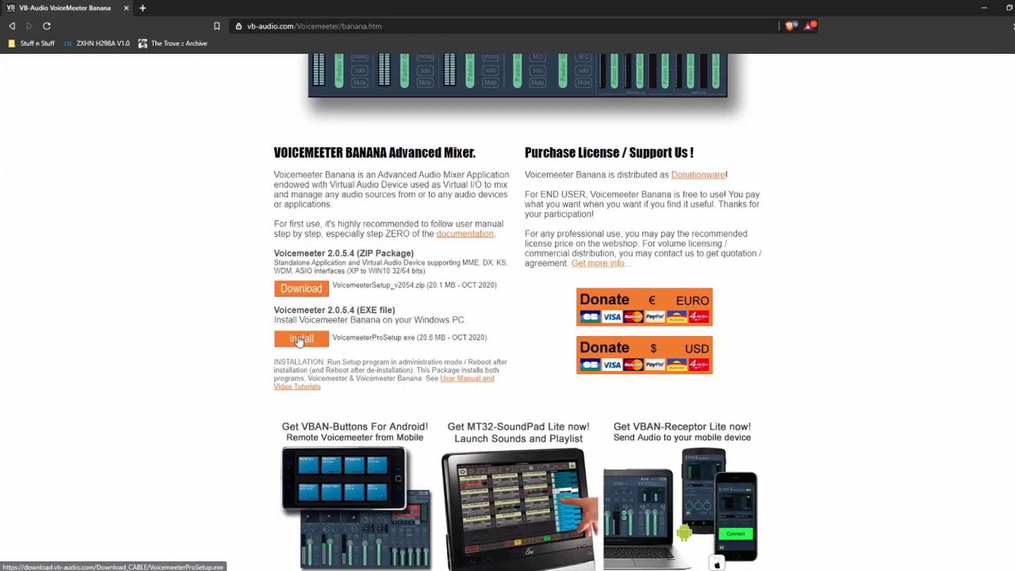
click(300, 337)
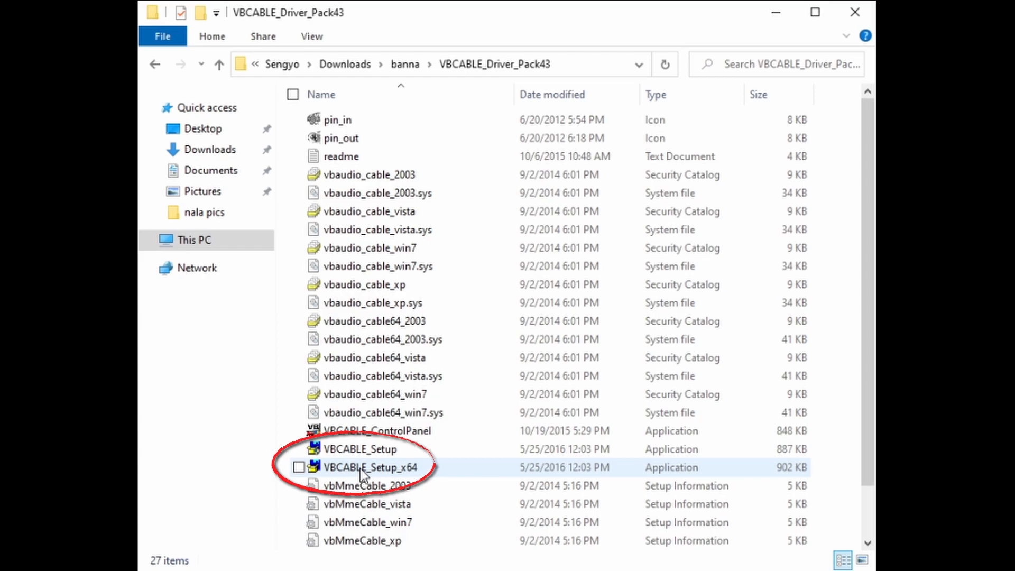
Run VBCABLE_Setup_x64 as administrator and install the virtual cable driver, approving the Windows Security prompt.
right_click(369, 467)
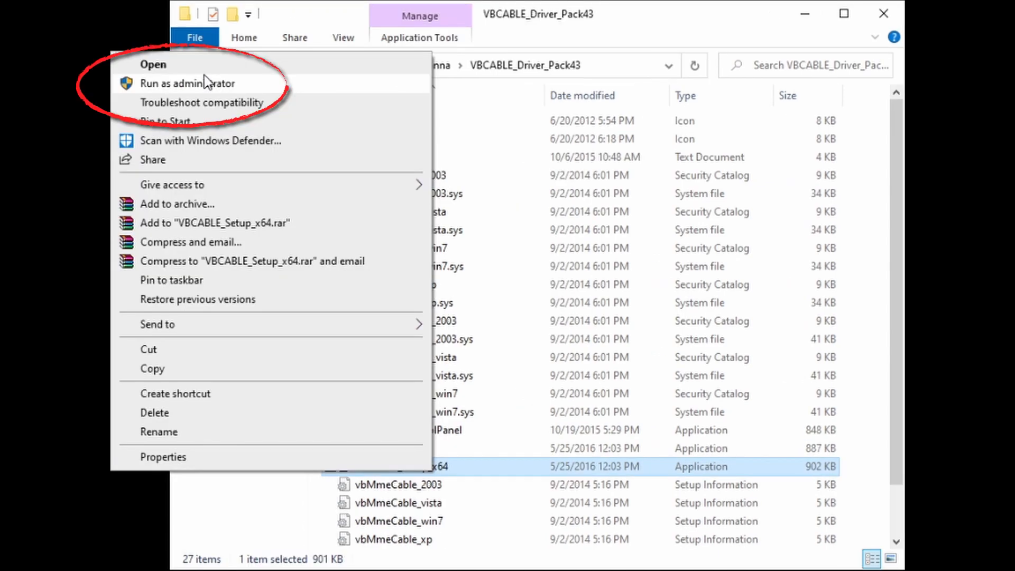
click(187, 82)
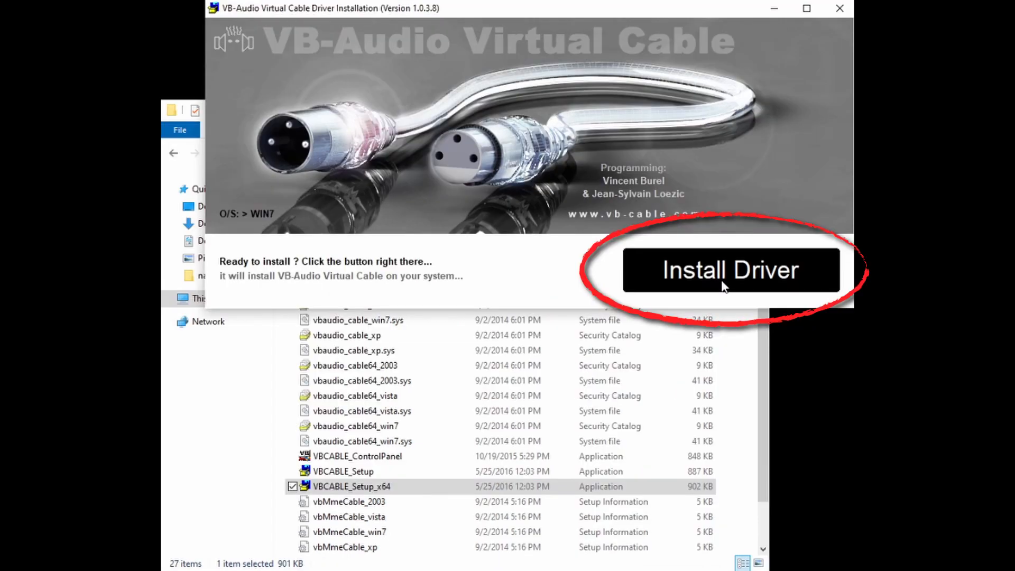
click(730, 269)
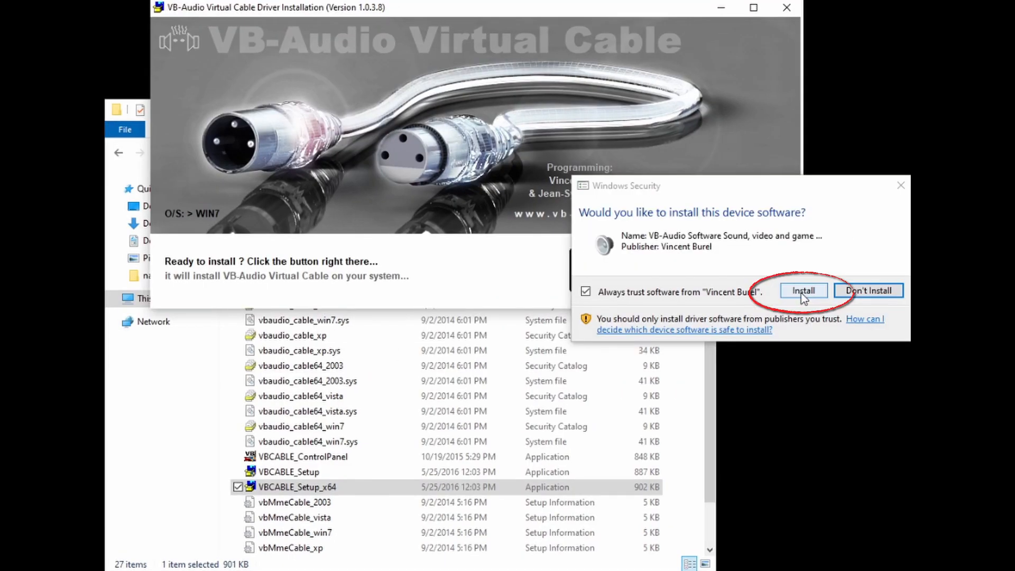
click(802, 290)
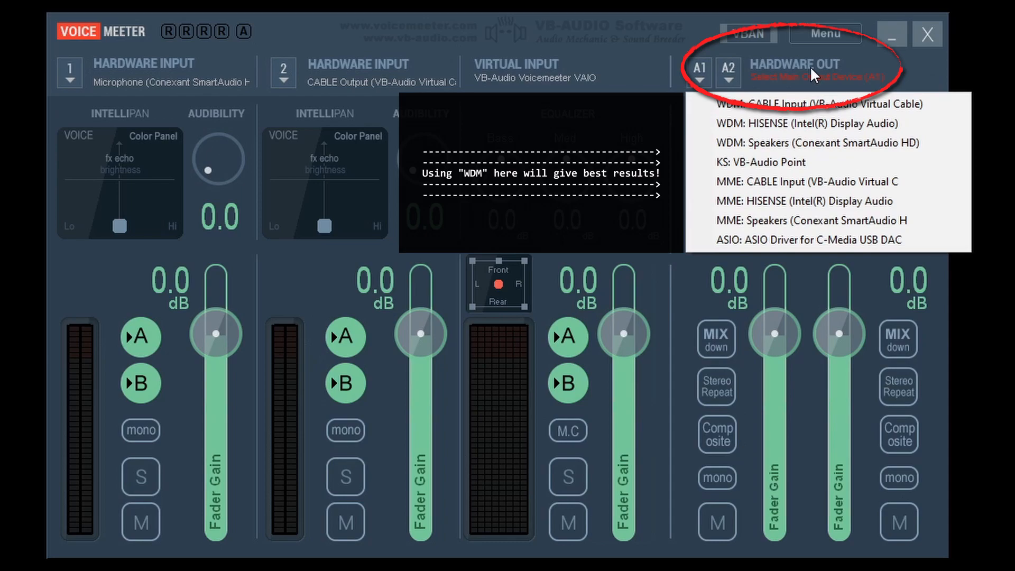
Assign a WDM device to Hardware Out A1.
click(817, 143)
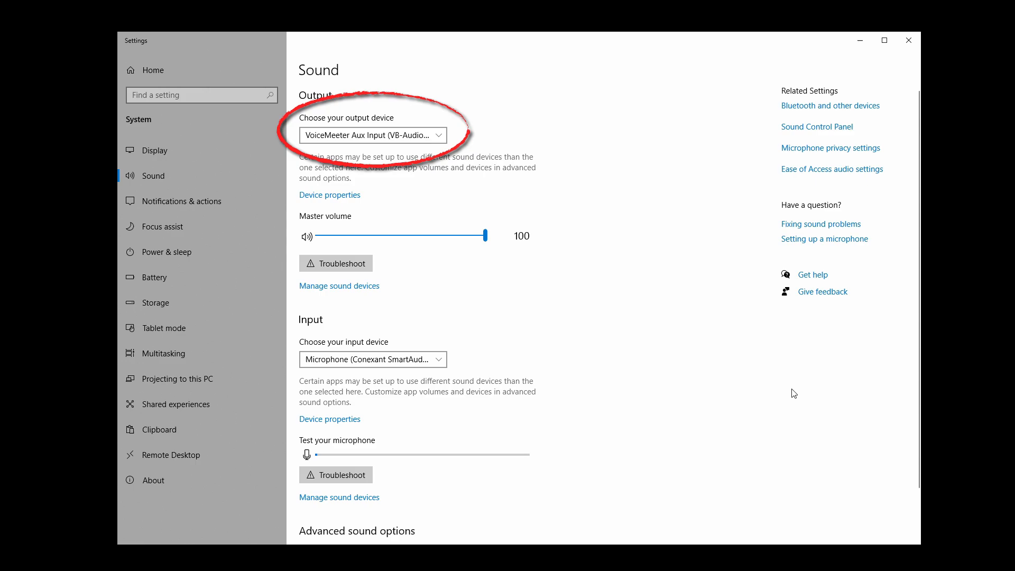
Choose VoiceMeeter Aux Input (VB-Audio VoiceMeeter AUX VAIO) as the Windows sound output device.
scroll(down, 3)
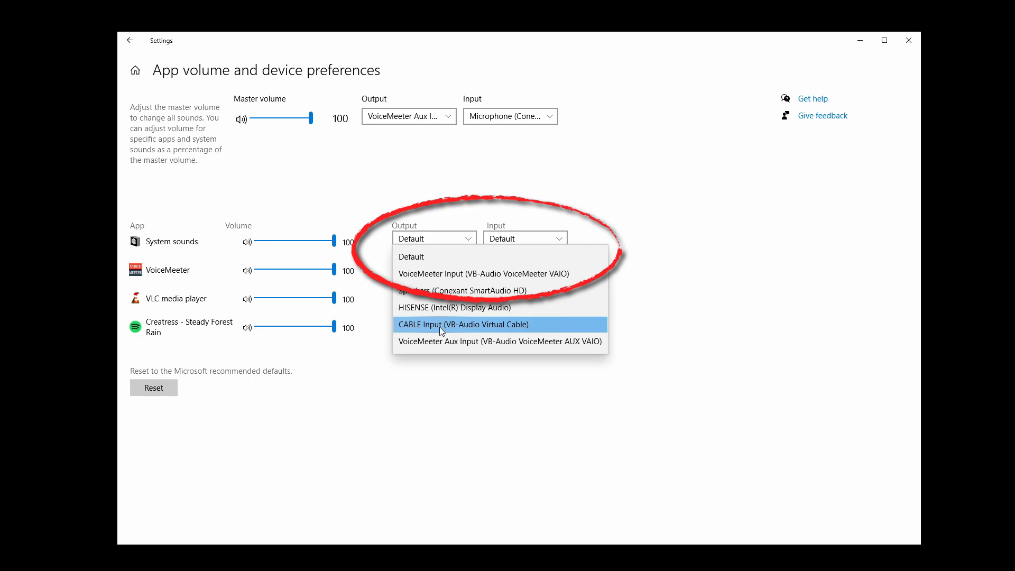
Route the app's output to CABLE Input (VB-Audio Virtual Cable) in app device preferences.
click(463, 324)
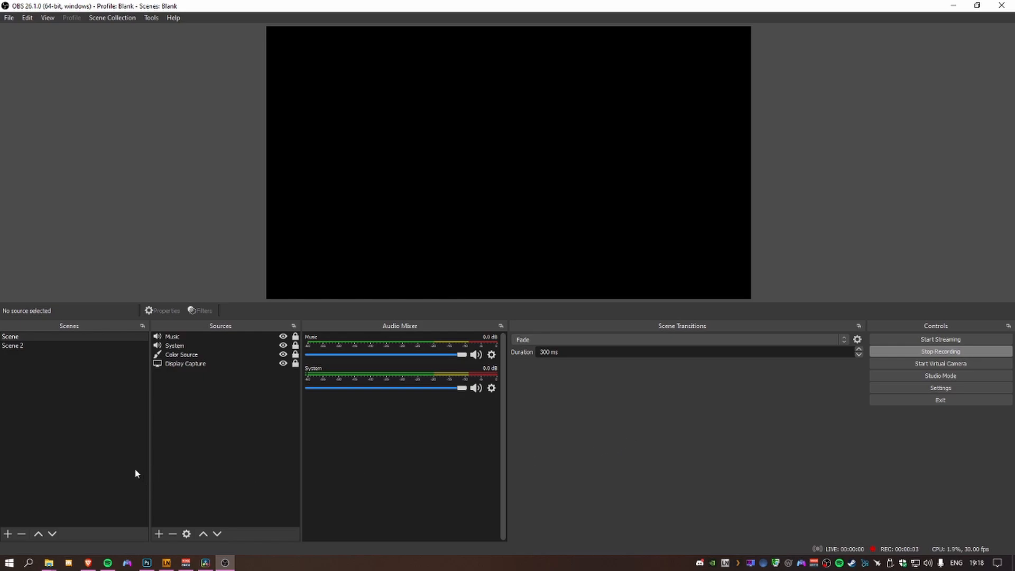
mouse_move(184, 523)
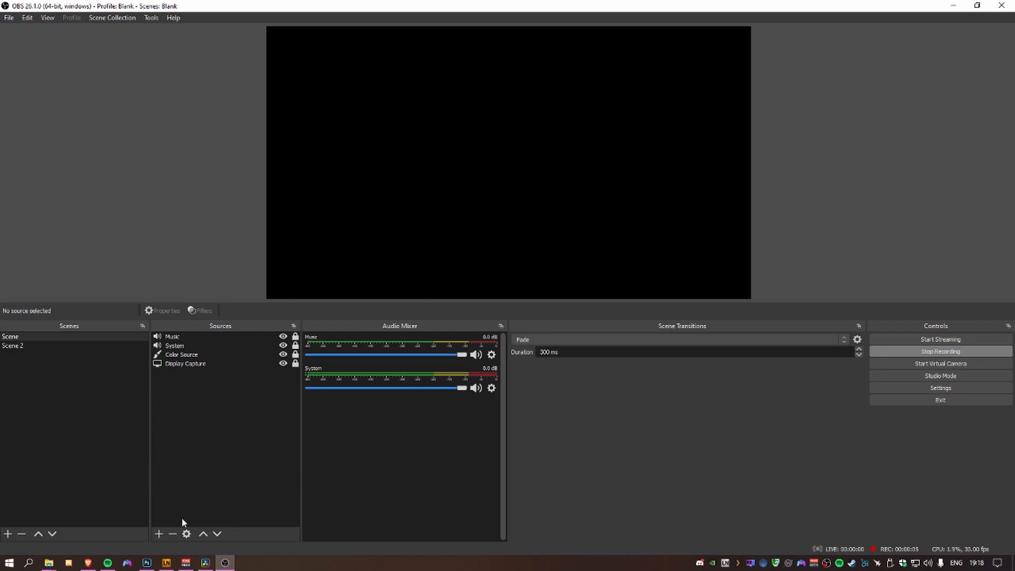
Create a new Audio Output Capture source named Music, to capture CABLE Input (VB-Audio Virtual Cable).
click(158, 534)
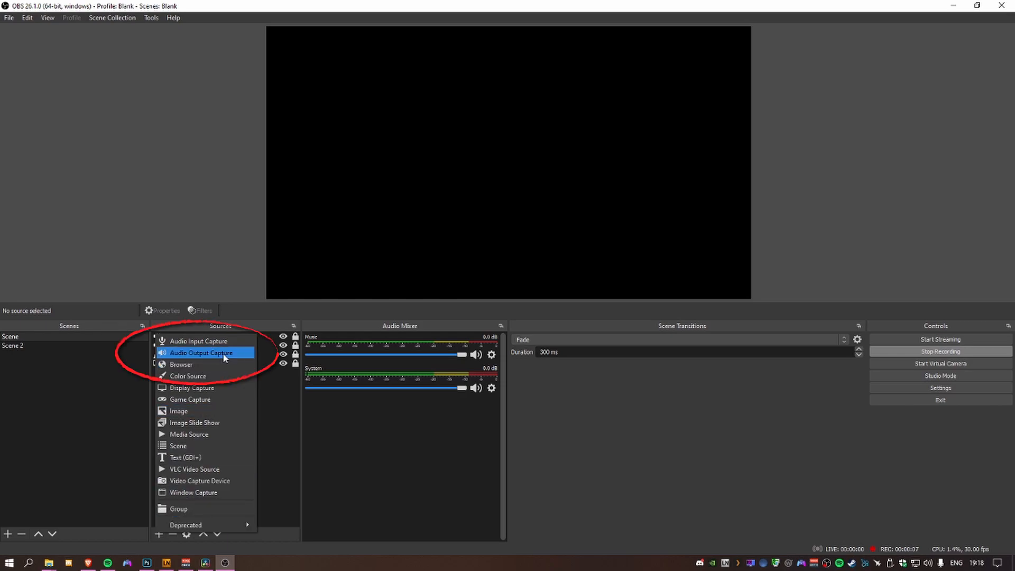
click(201, 352)
text(Music)
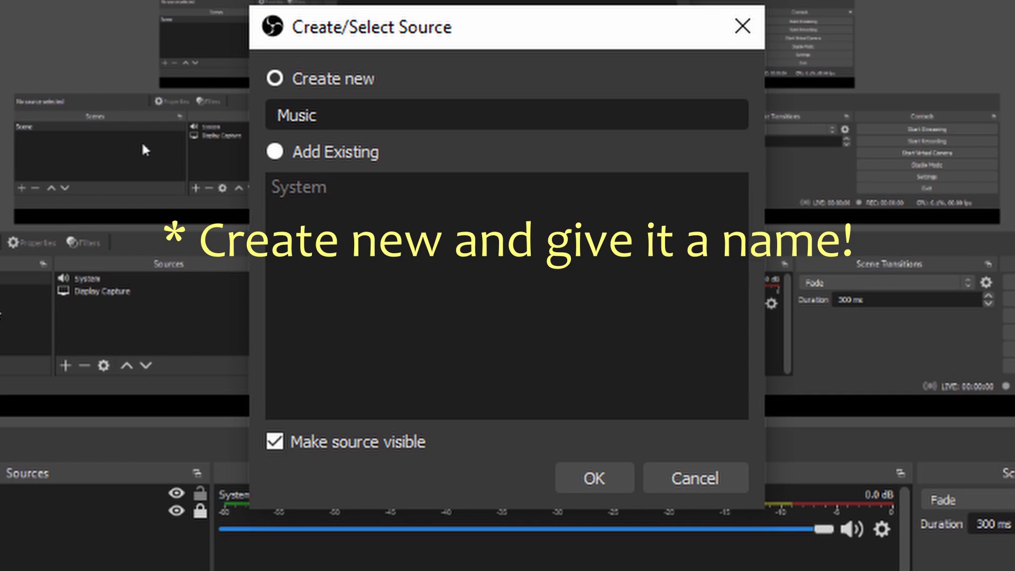
click(593, 477)
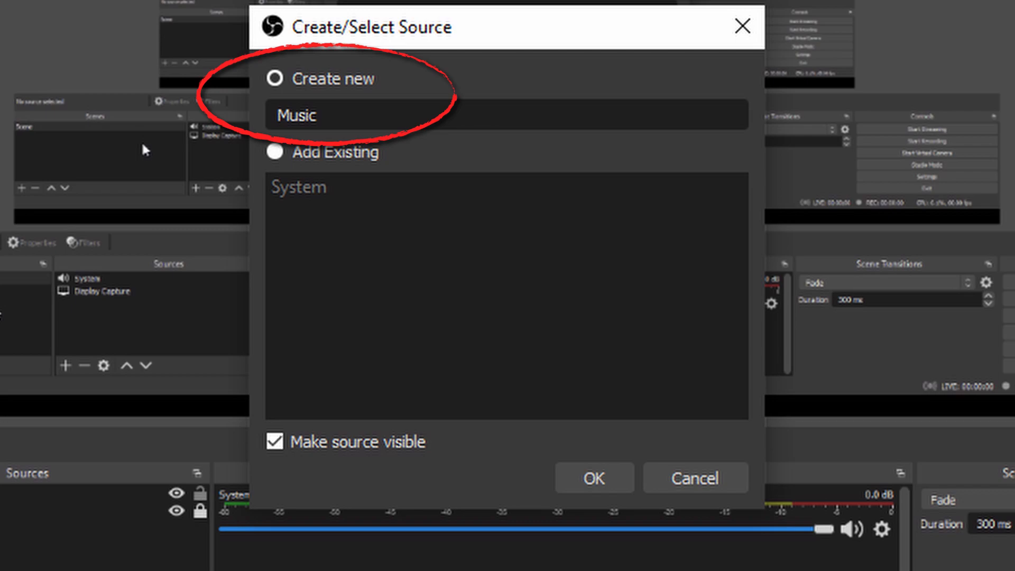
click(592, 478)
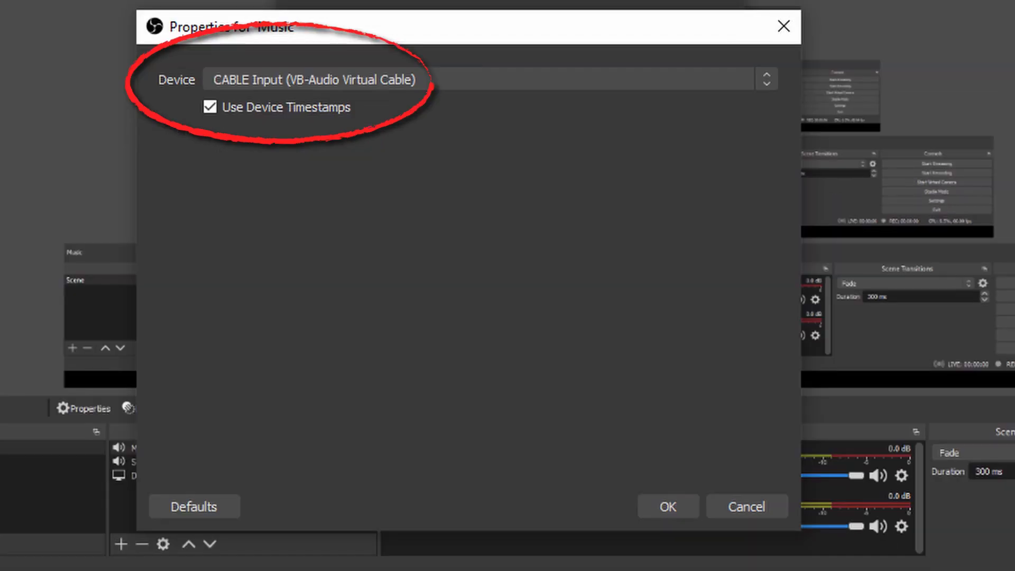